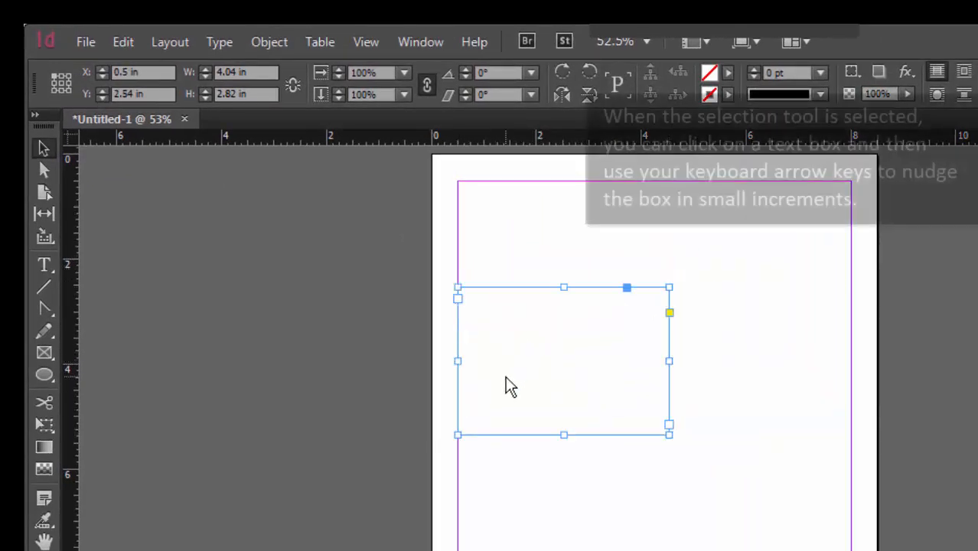
{"action": "mouse_move", "coordinate": [138, 215]}
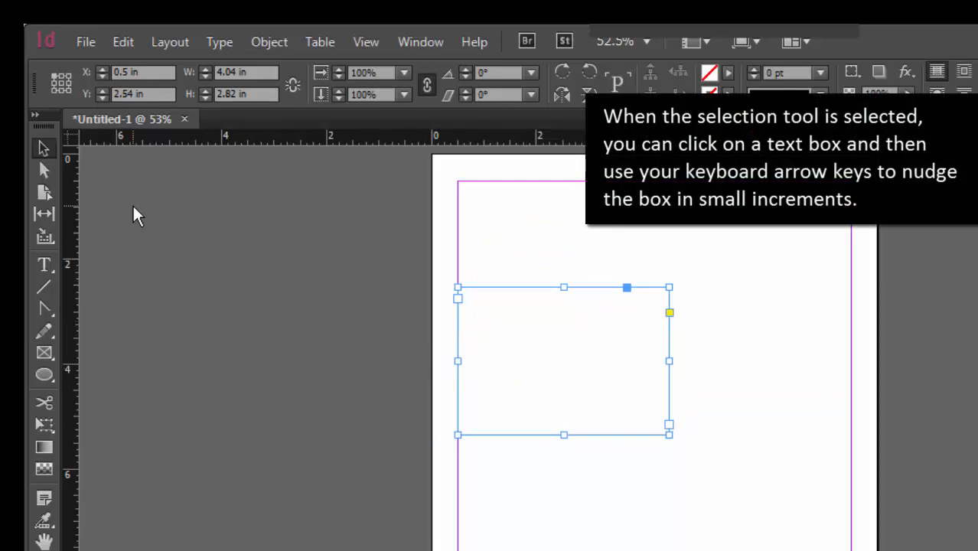
{"action": "mouse_move", "coordinate": [43, 147]}
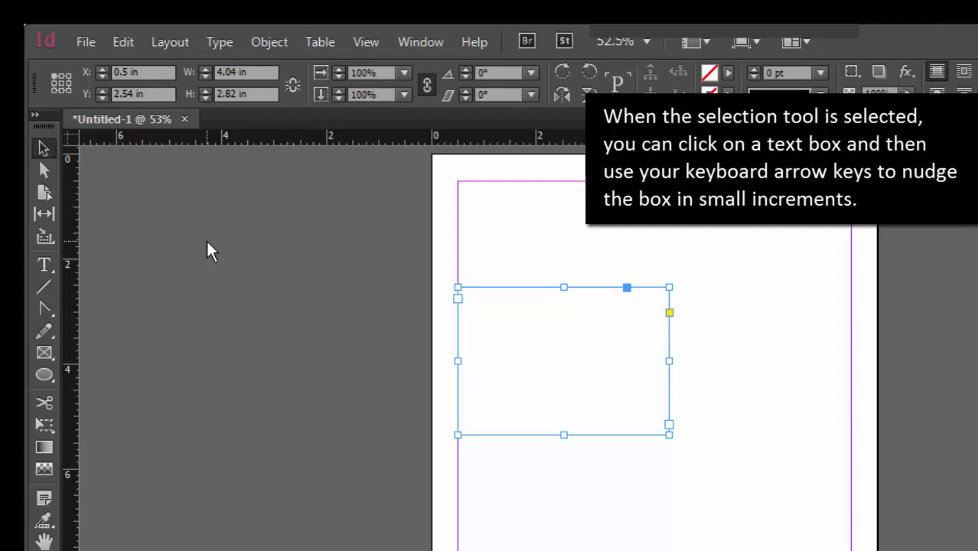
{"action": "mouse_move", "coordinate": [621, 413]}
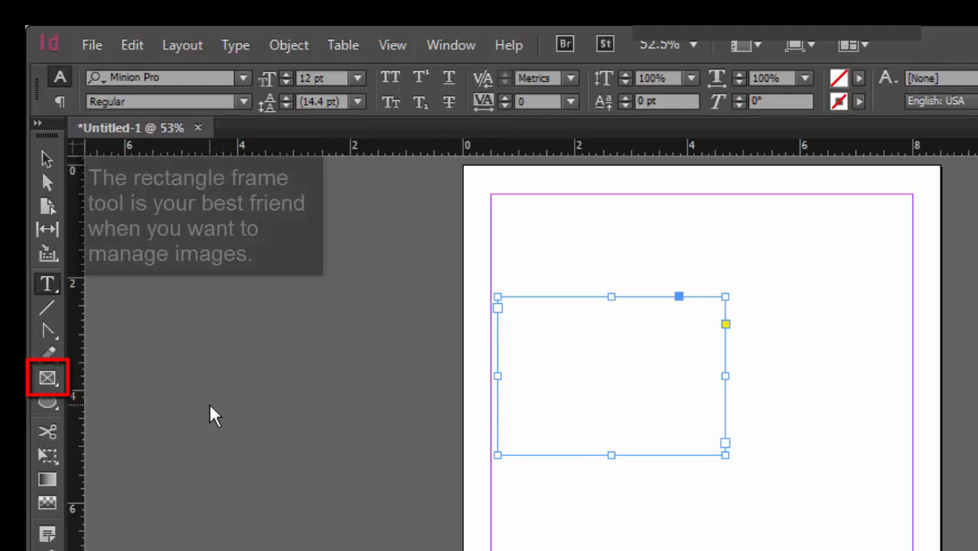
Switch to the Rectangle Frame tool for drawing graphics frames
{"action": "left_click", "coordinate": [48, 376]}
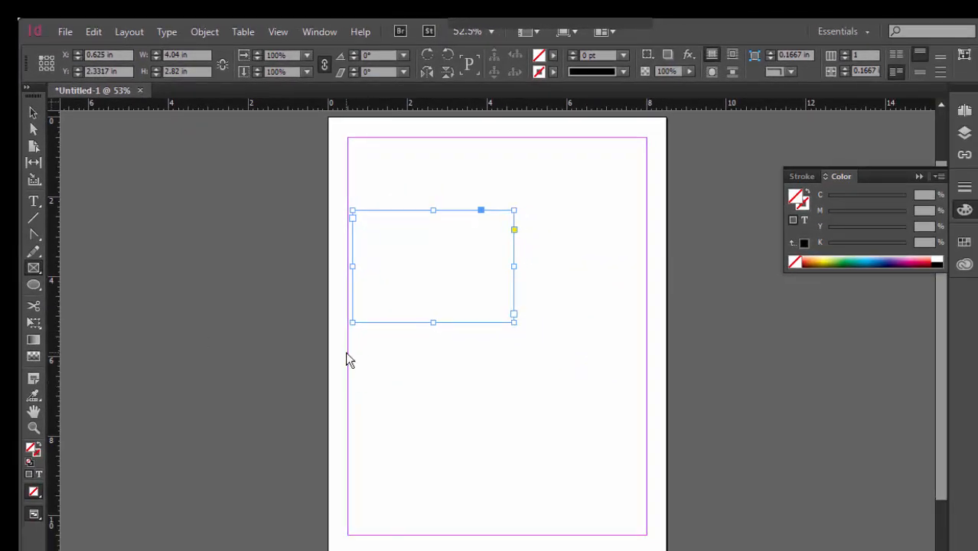
Draw a rectangular graphics frame in the lower half of the page and select it
{"action": "left_click_drag", "start_coordinate": [348, 355], "coordinate": [554, 472]}
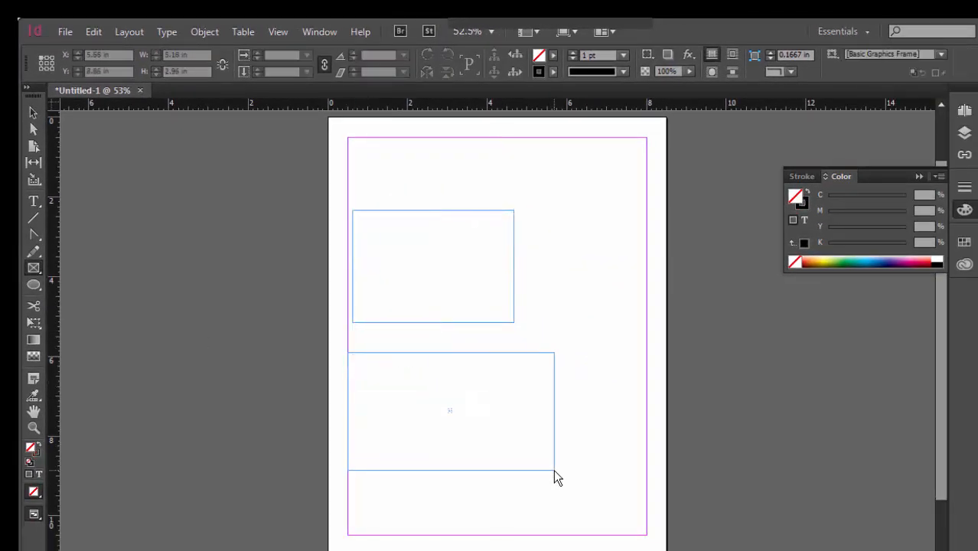
{"action": "left_click", "coordinate": [450, 410]}
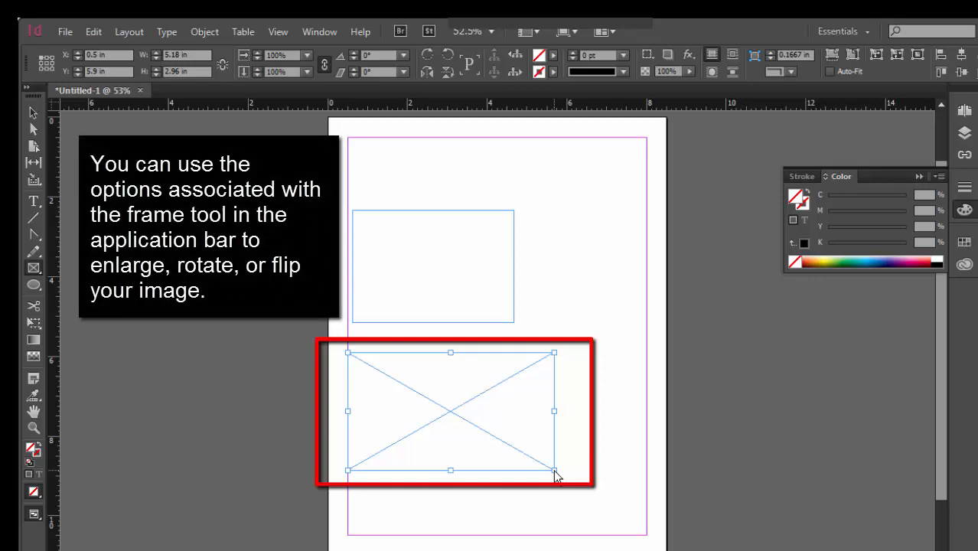
{"action": "mouse_move", "coordinate": [119, 128]}
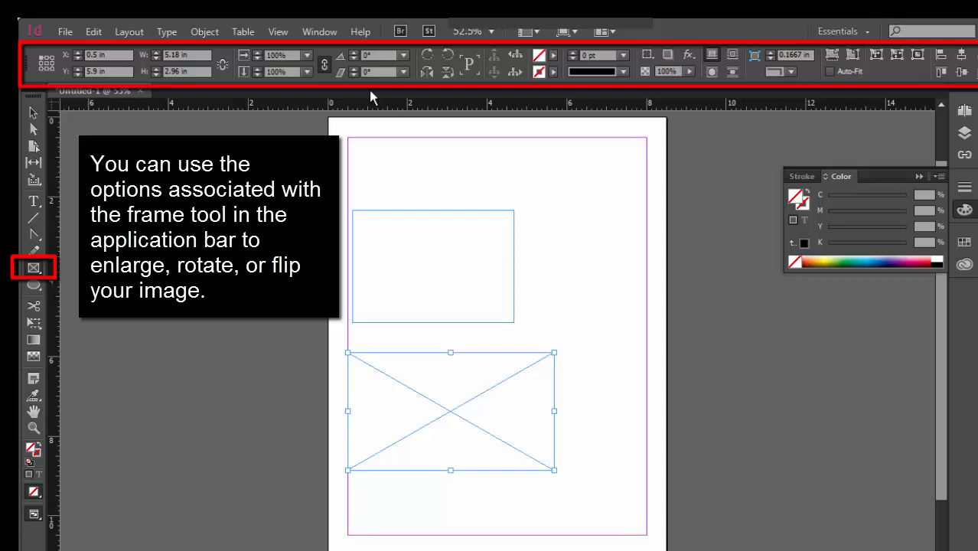
{"action": "mouse_move", "coordinate": [425, 72]}
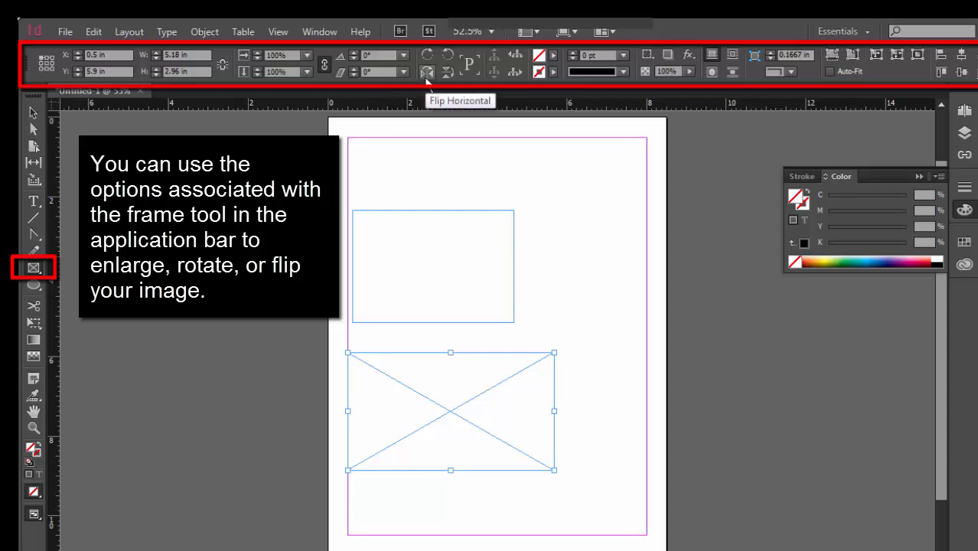
{"action": "mouse_move", "coordinate": [379, 74]}
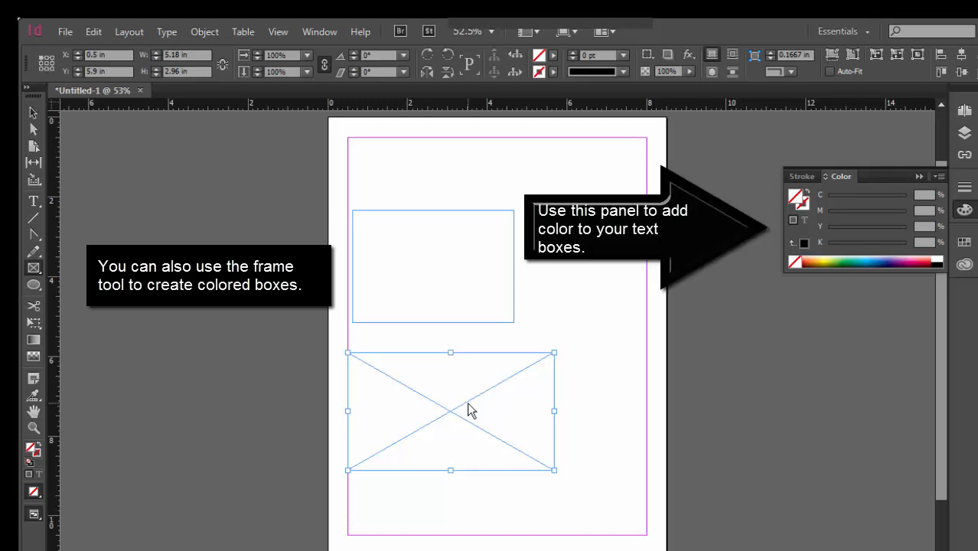
{"action": "mouse_move", "coordinate": [459, 405]}
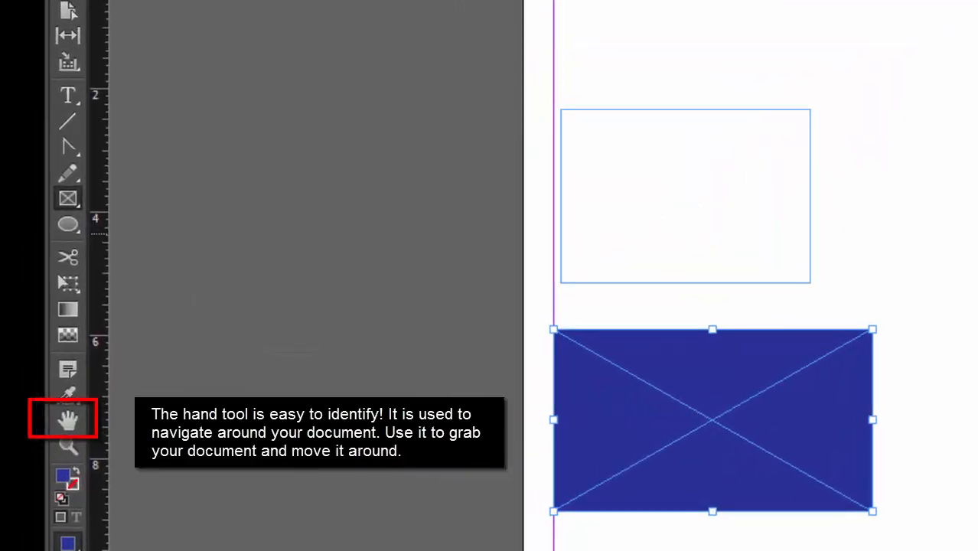
{"action": "mouse_move", "coordinate": [69, 450]}
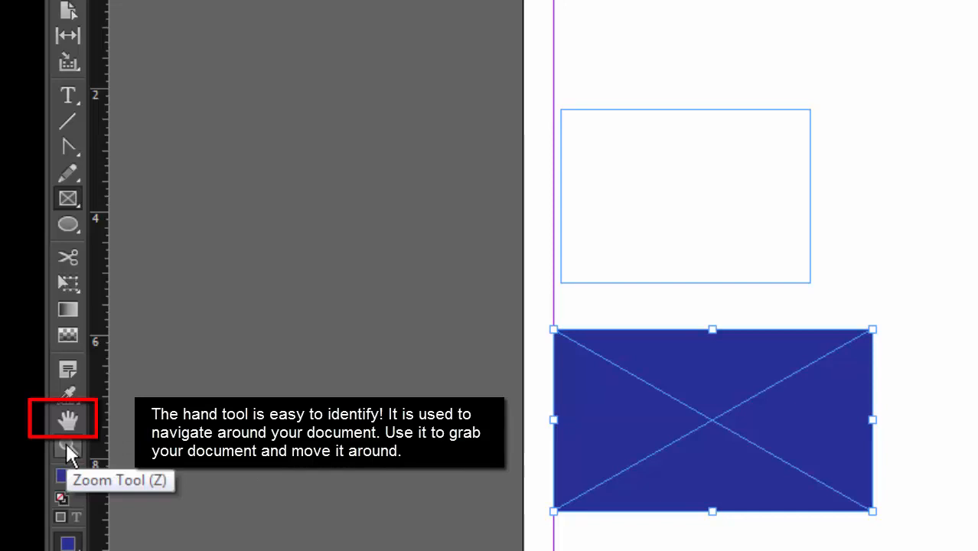
{"action": "mouse_move", "coordinate": [87, 456]}
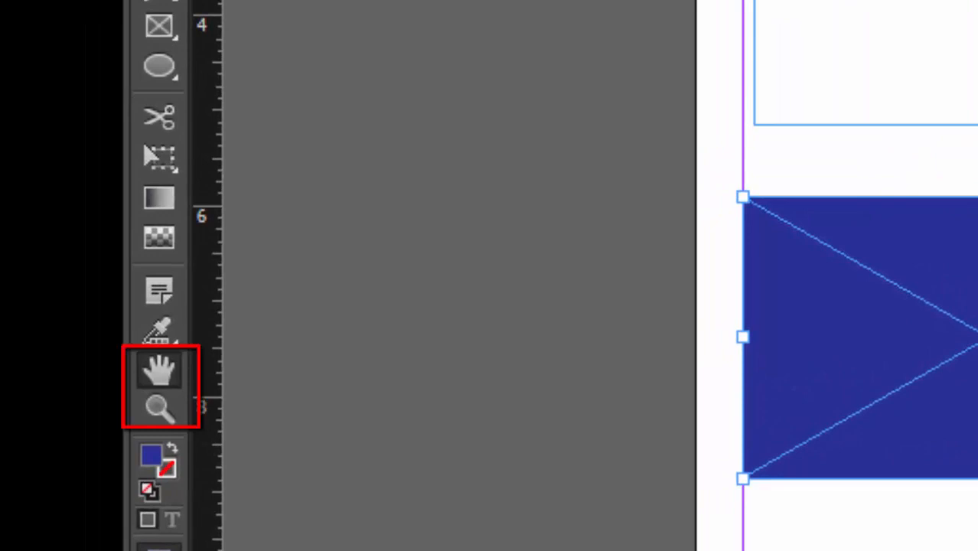
{"action": "mouse_move", "coordinate": [160, 407]}
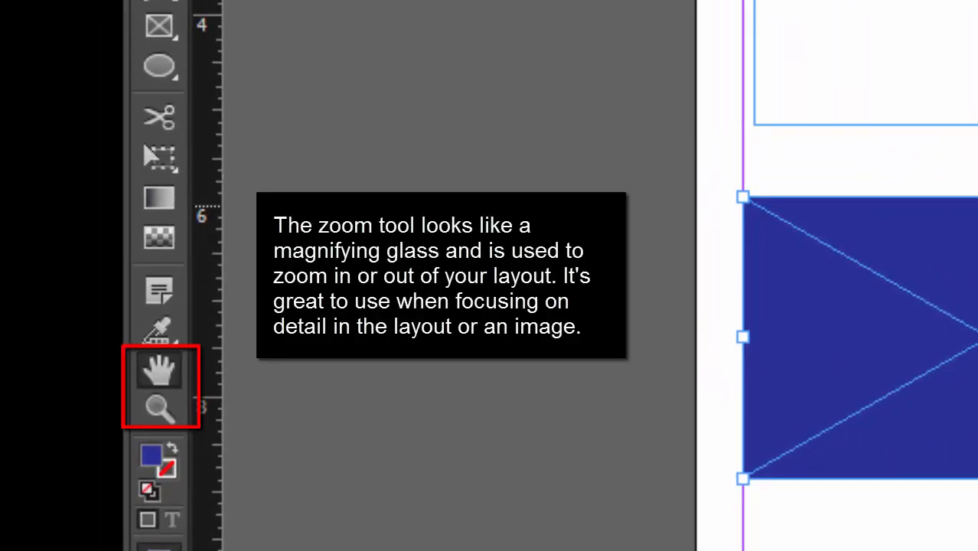
{"action": "mouse_move", "coordinate": [161, 407]}
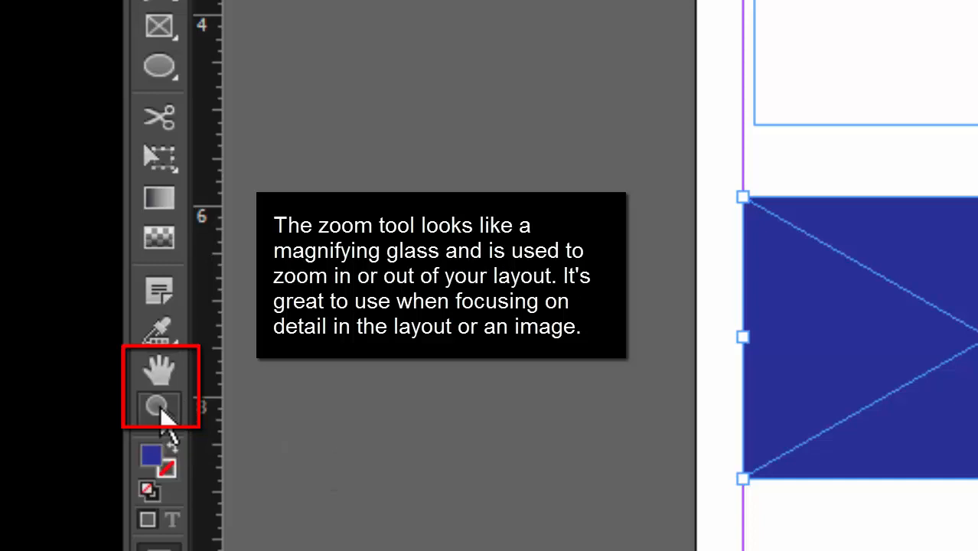
Switch to the Zoom tool to magnify the layout view
{"action": "left_click", "coordinate": [159, 405]}
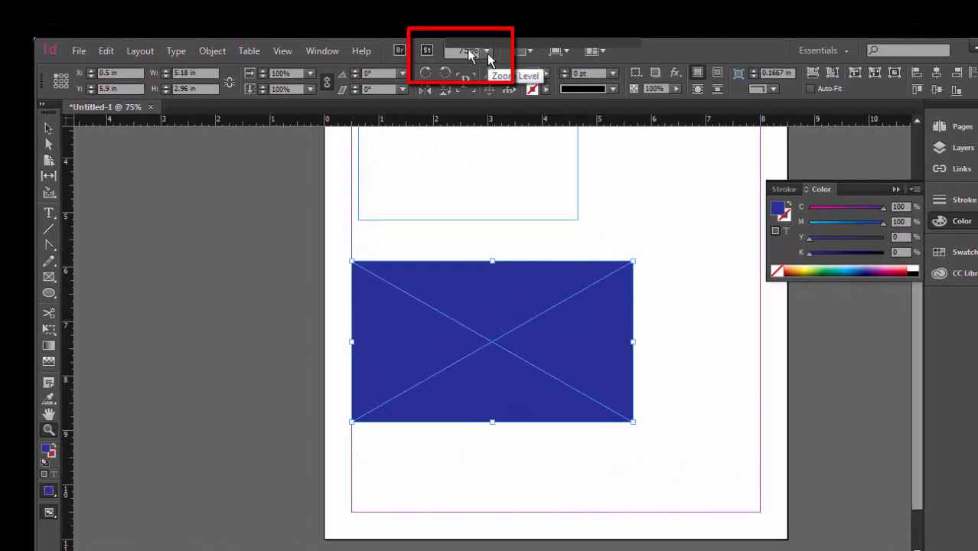
Set the view's zoom level to the 25% preset
{"action": "left_click", "coordinate": [487, 50]}
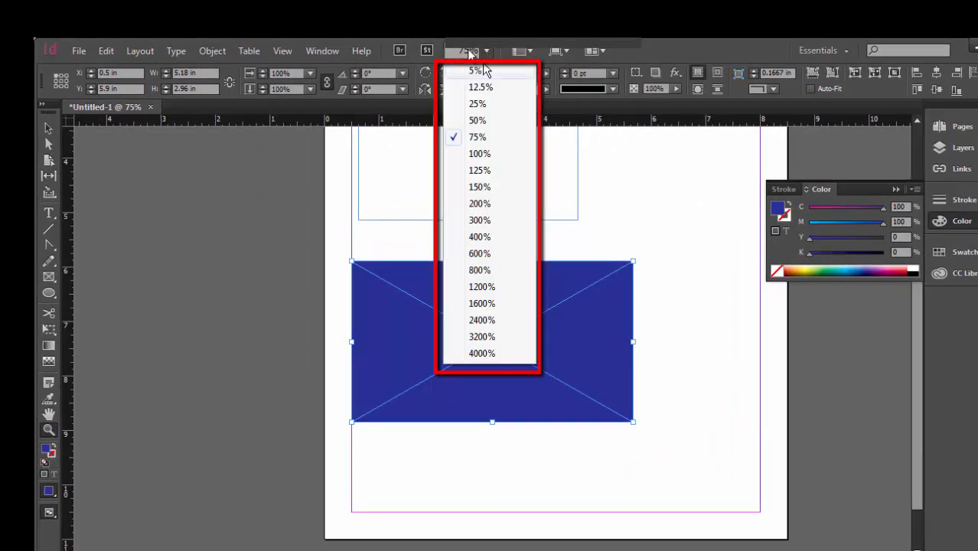
{"action": "mouse_move", "coordinate": [480, 104]}
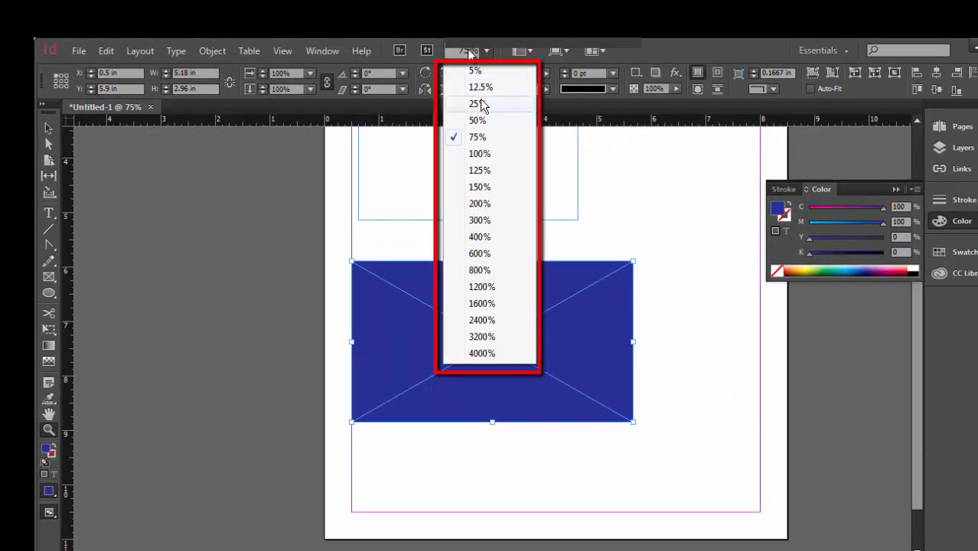
{"action": "left_click", "coordinate": [474, 104]}
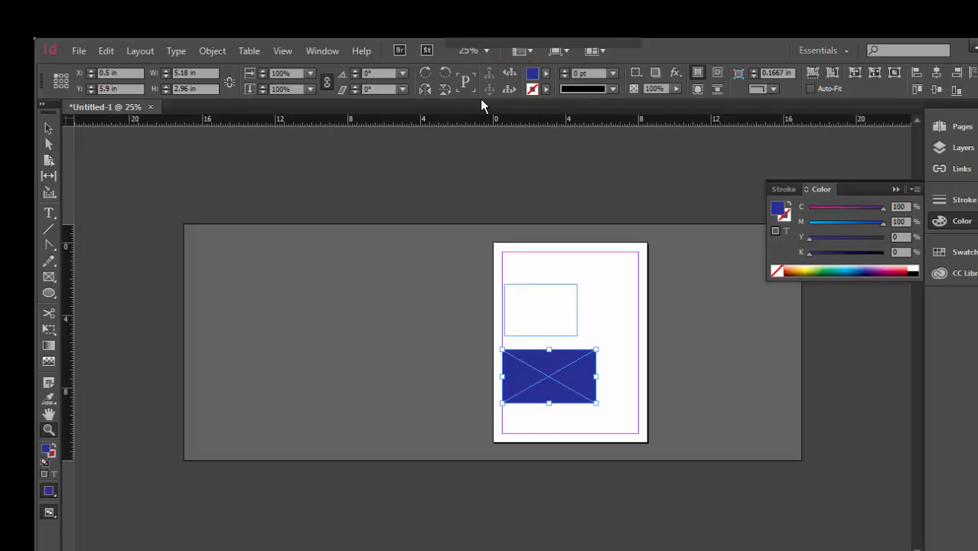